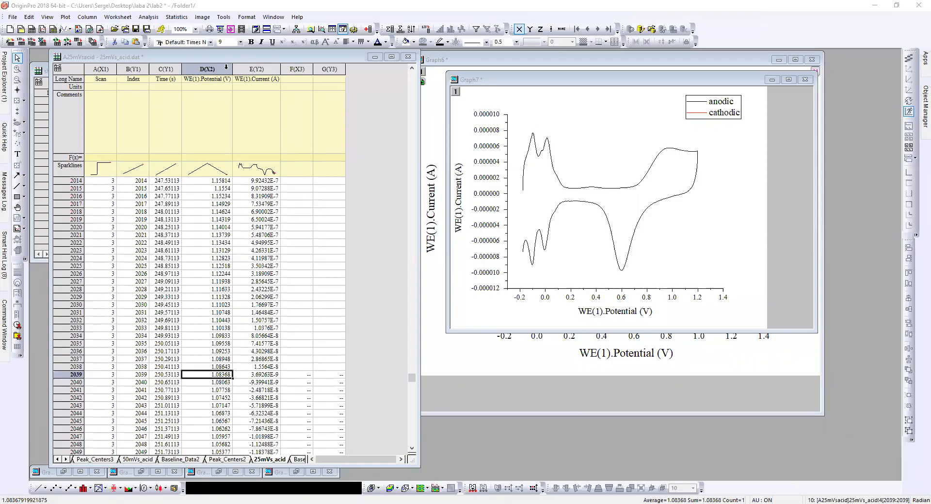
mouse_move(559, 126)
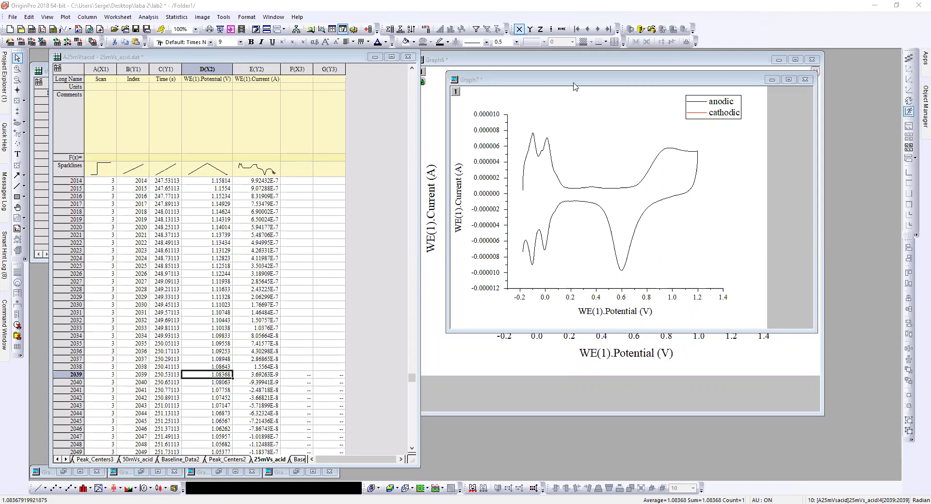
mouse_move(573, 85)
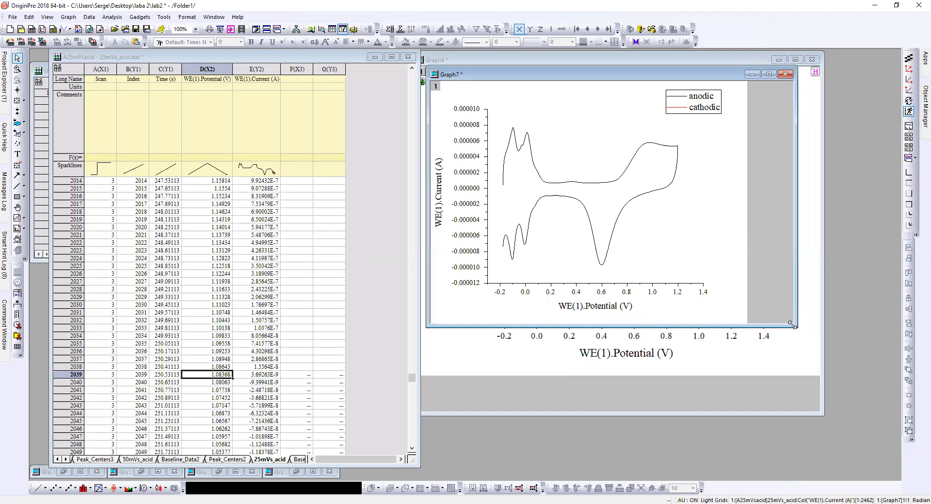
Enlarge the Graph7 voltammogram window by dragging its corner so it covers the other graph.
left_click_drag(790, 325, 877, 431)
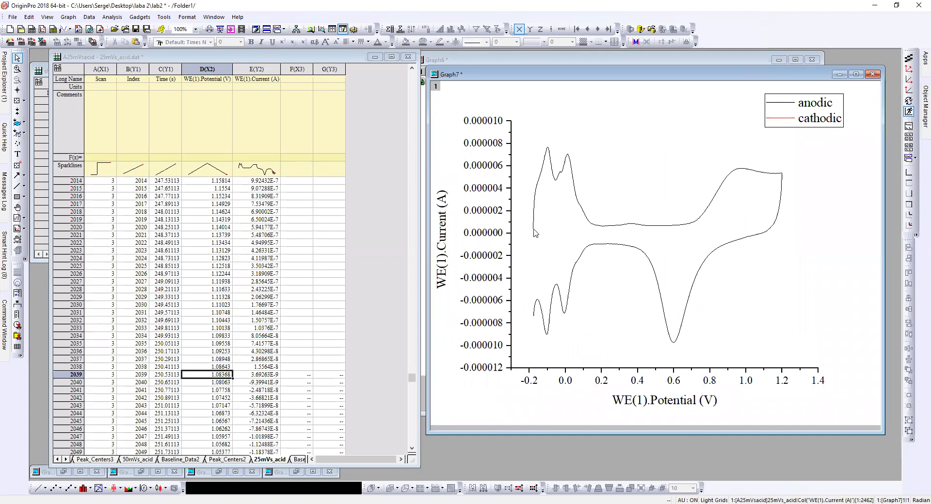
mouse_move(536, 236)
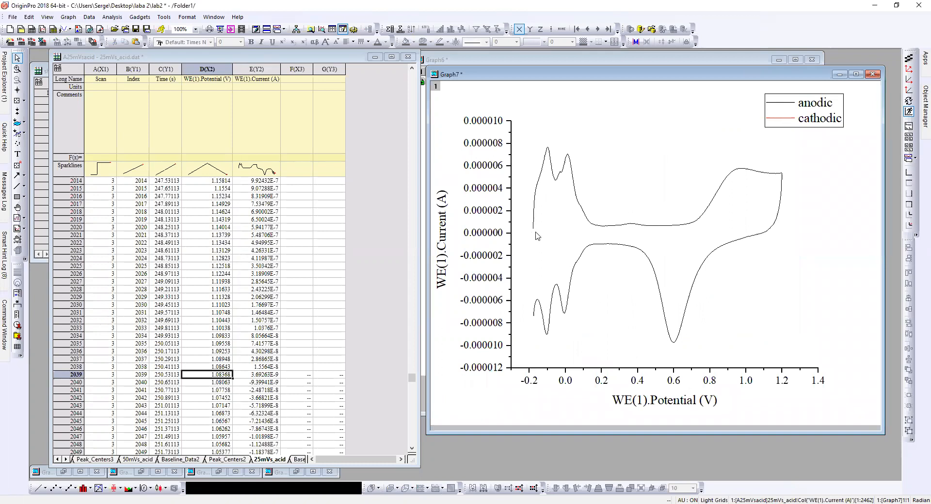
mouse_move(547, 235)
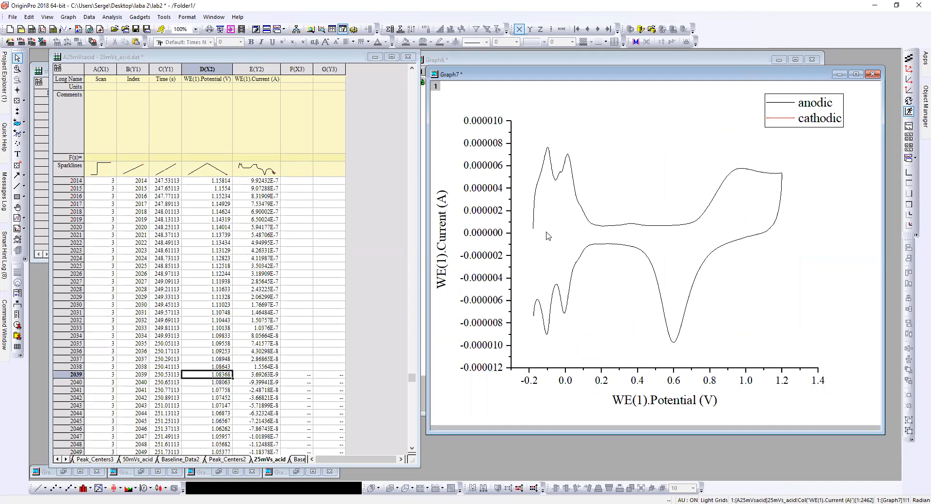
mouse_move(679, 242)
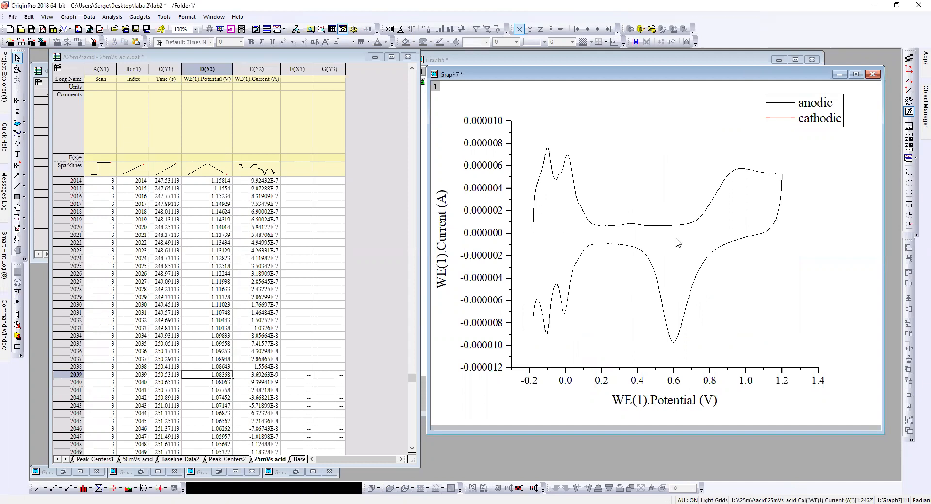
mouse_move(777, 237)
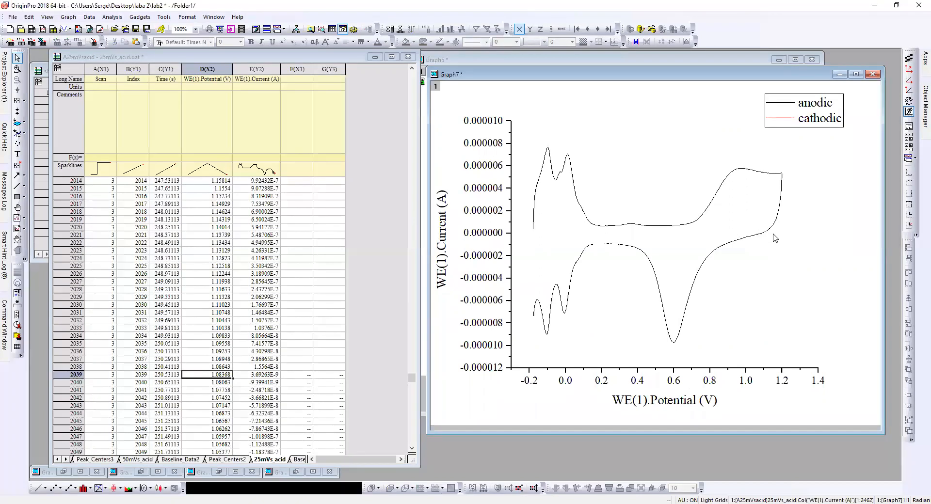
mouse_move(765, 232)
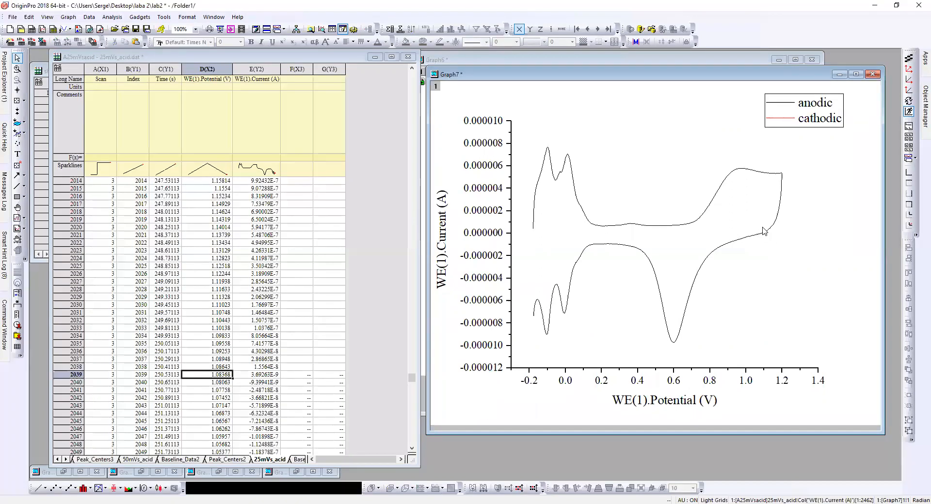
mouse_move(766, 233)
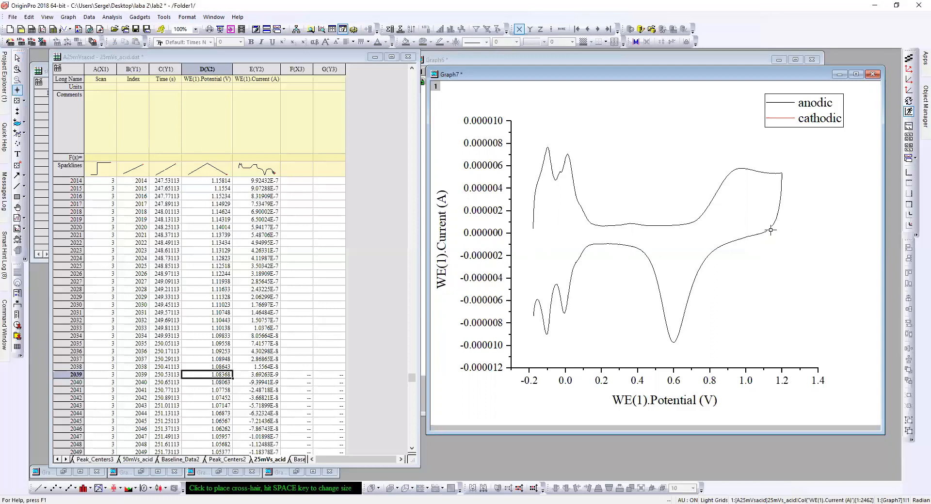
Place a Screen Reader crosshair on the curve near 1.13 V (X≈1.129, Y≈3.45E-7).
left_click(768, 229)
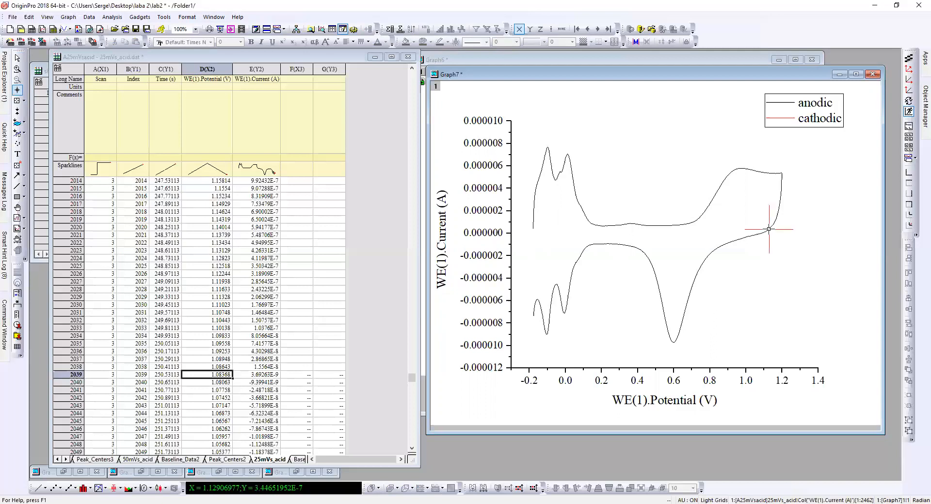
mouse_move(531, 232)
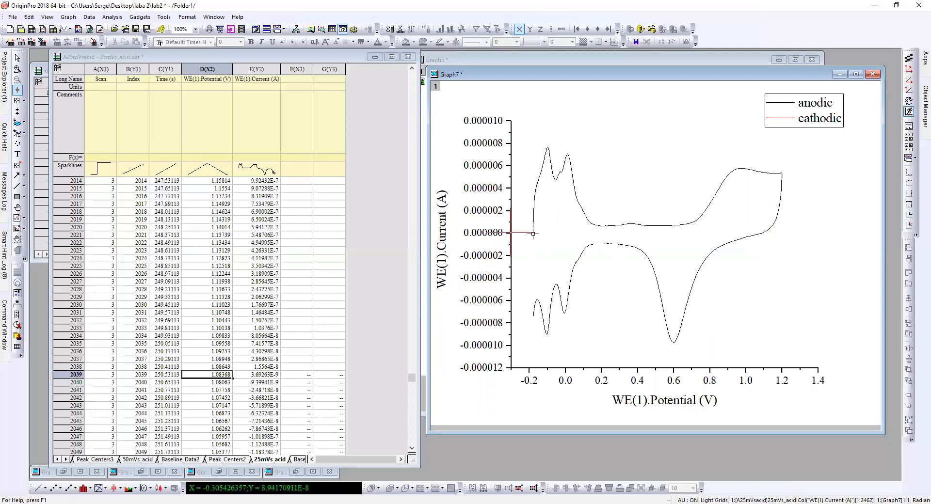
mouse_move(760, 235)
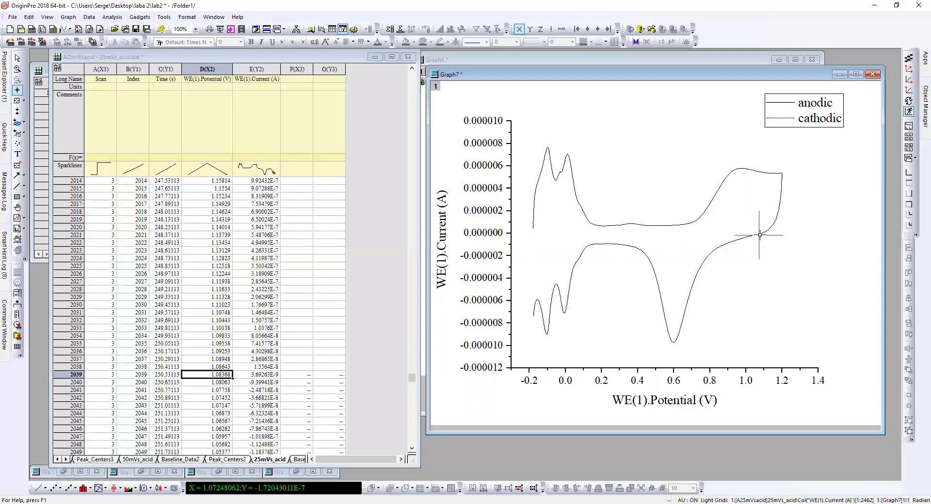
mouse_move(743, 247)
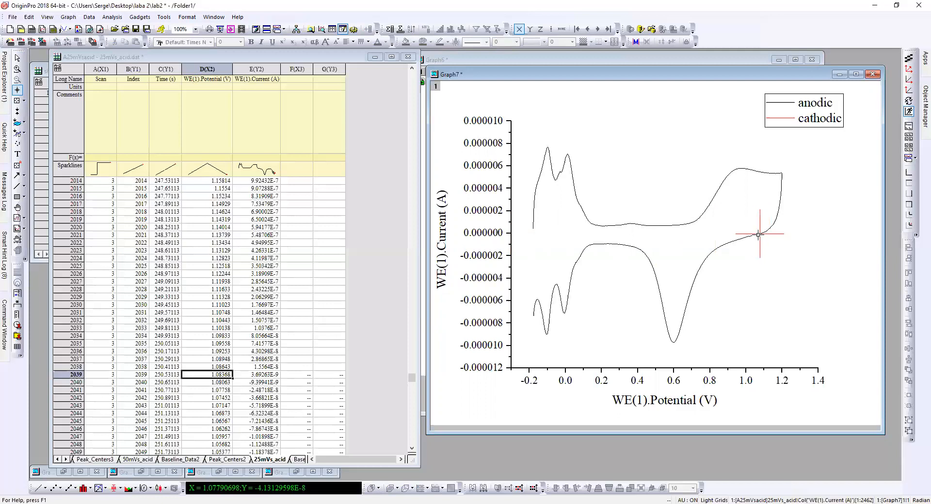
mouse_move(566, 263)
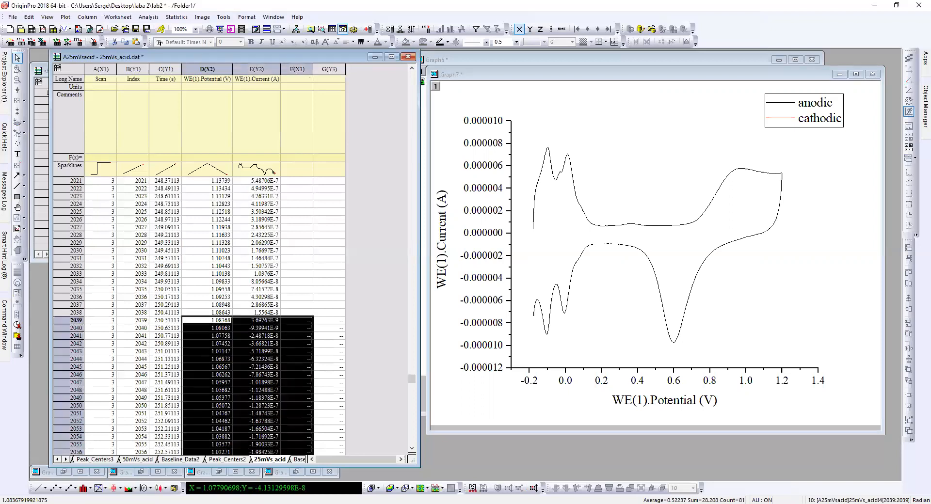
Scroll the worksheet down toward row 2039, where the cathodic half starts.
scroll("down", 3)
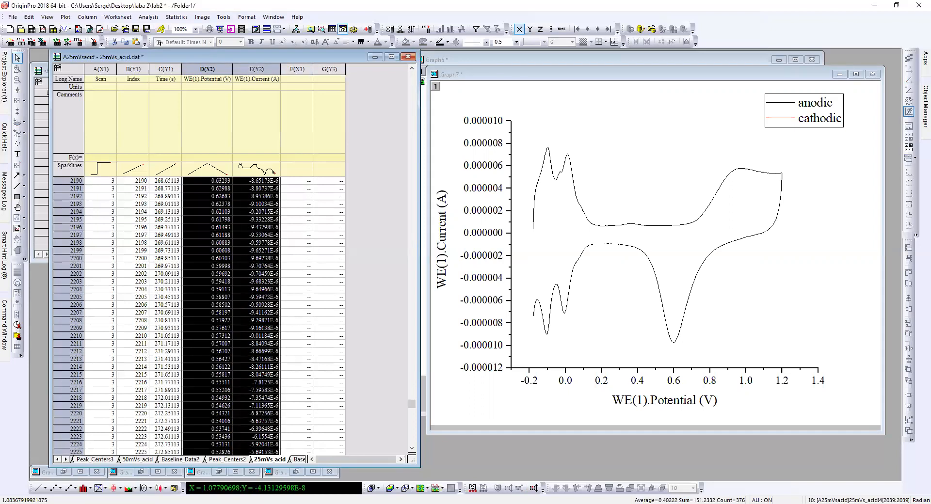
scroll("down", 3)
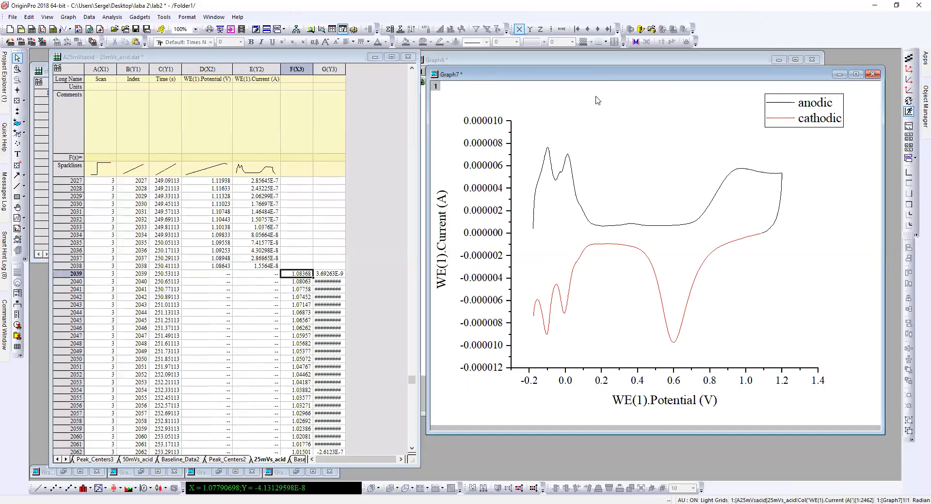
mouse_move(536, 212)
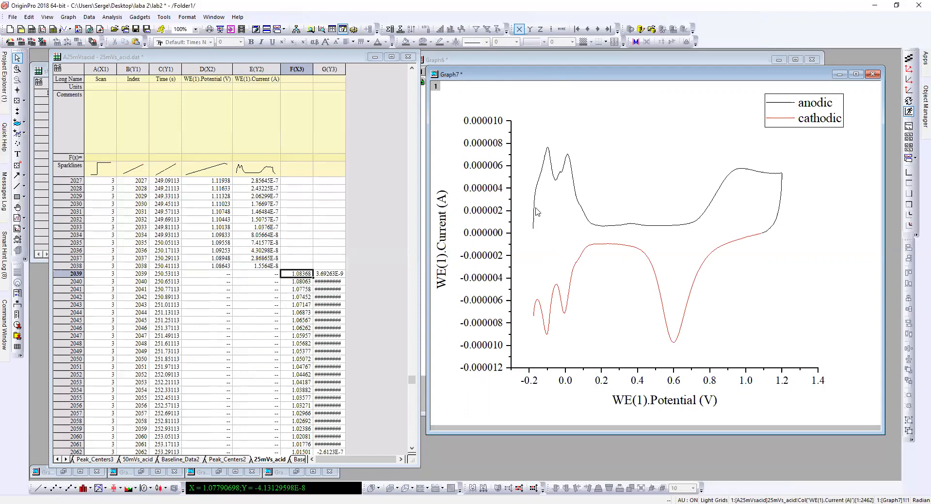
mouse_move(762, 240)
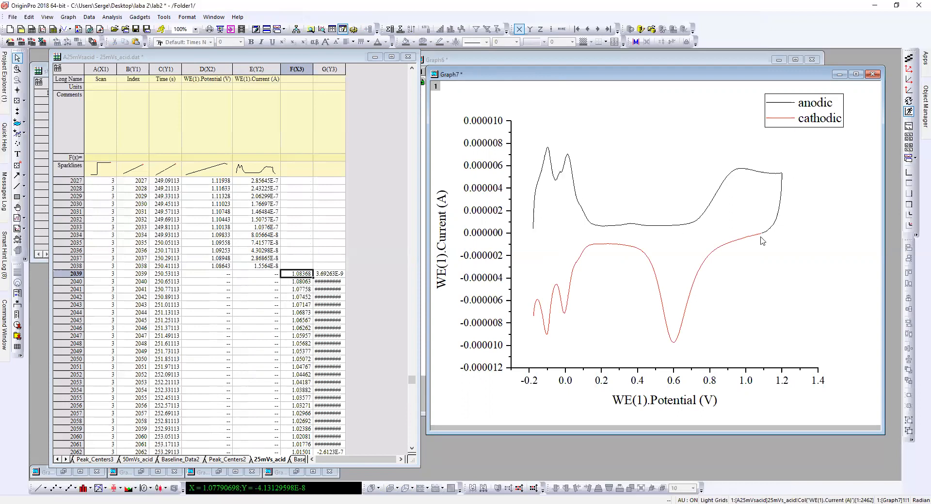
mouse_move(518, 313)
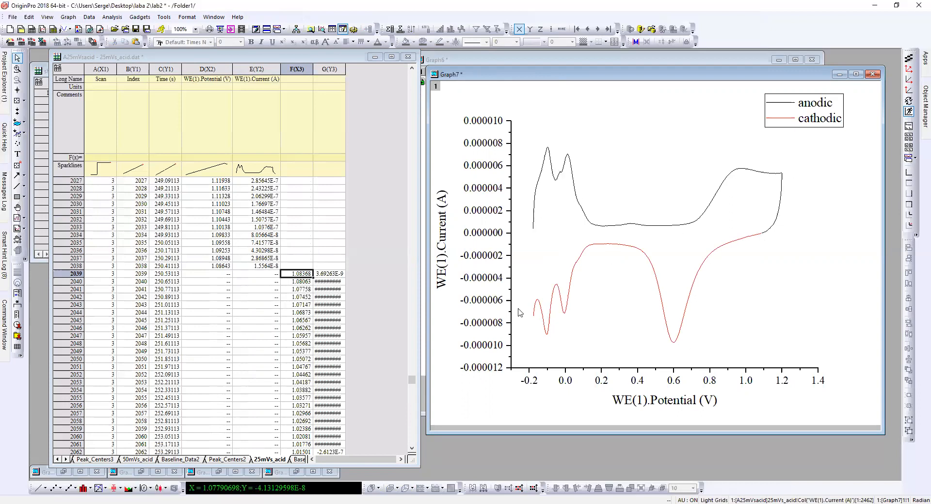
mouse_move(569, 204)
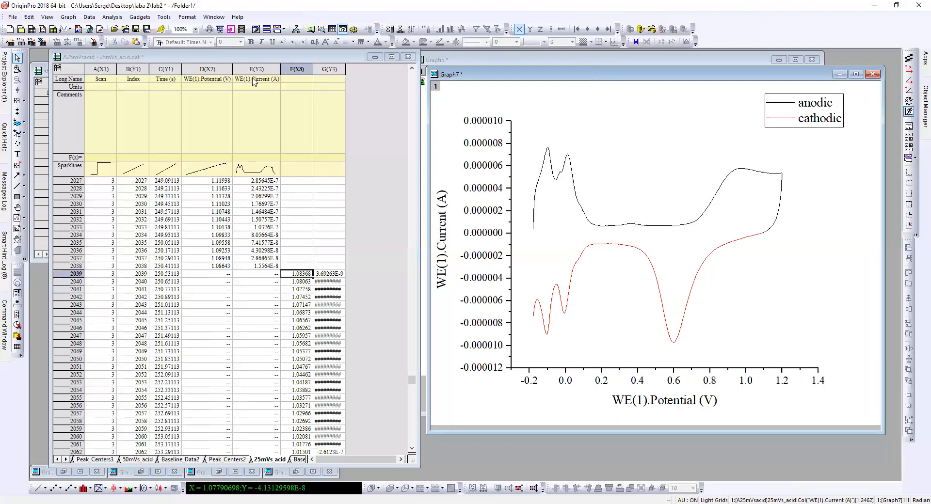
Open the Gadgets menu with Graph7 active.
left_click(140, 16)
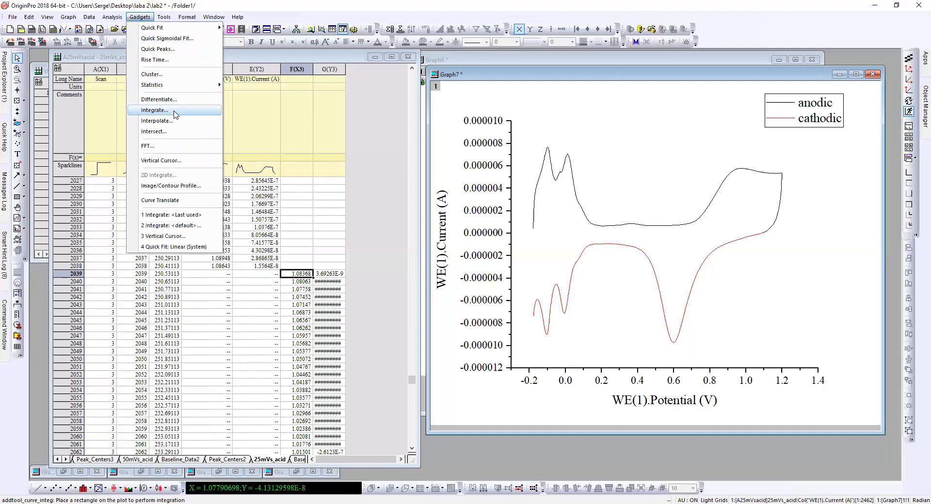
Launch the Integrate gadget, then close its addtool_curve_integ dialog.
left_click(156, 110)
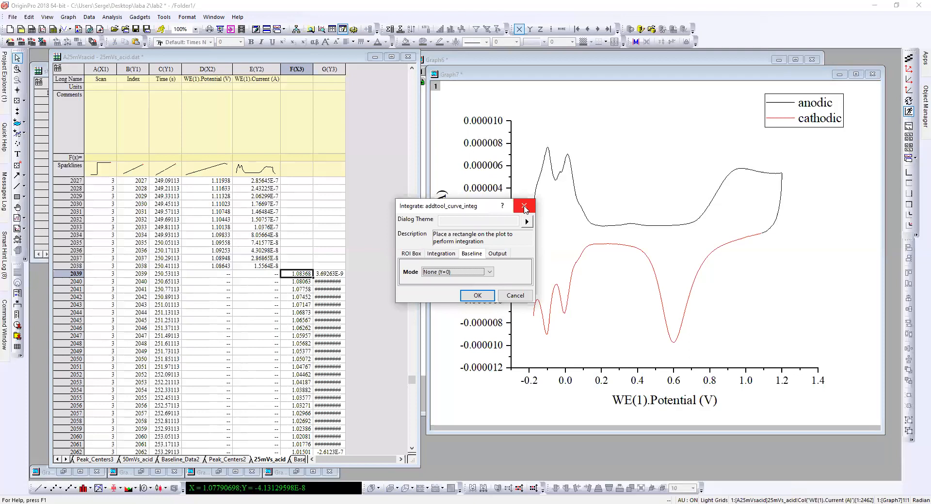
left_click(524, 206)
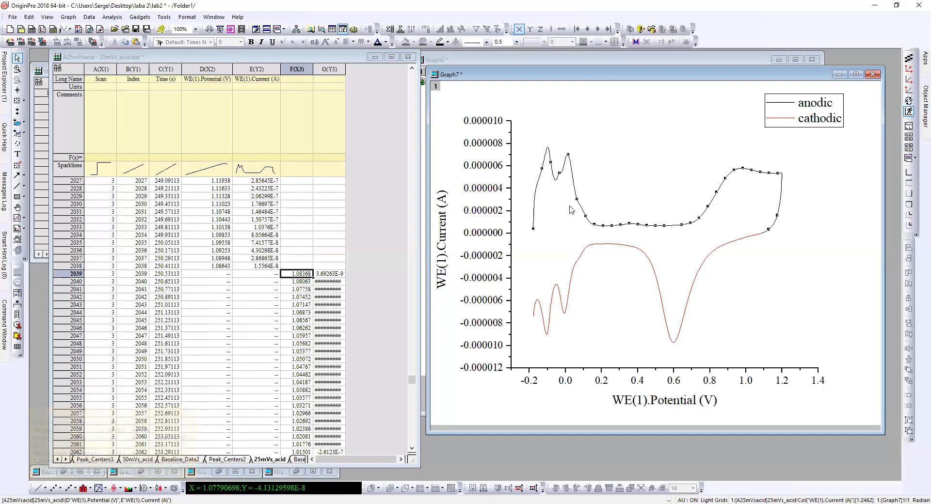
mouse_move(584, 171)
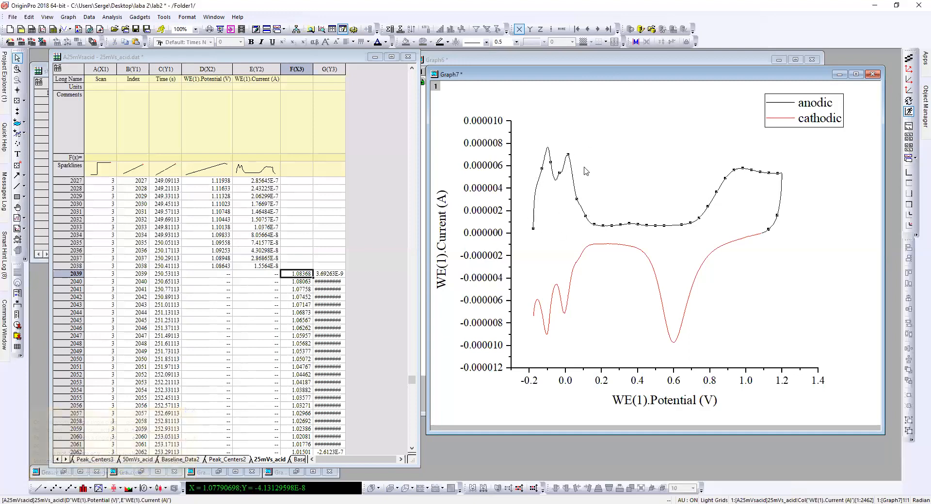
mouse_move(578, 204)
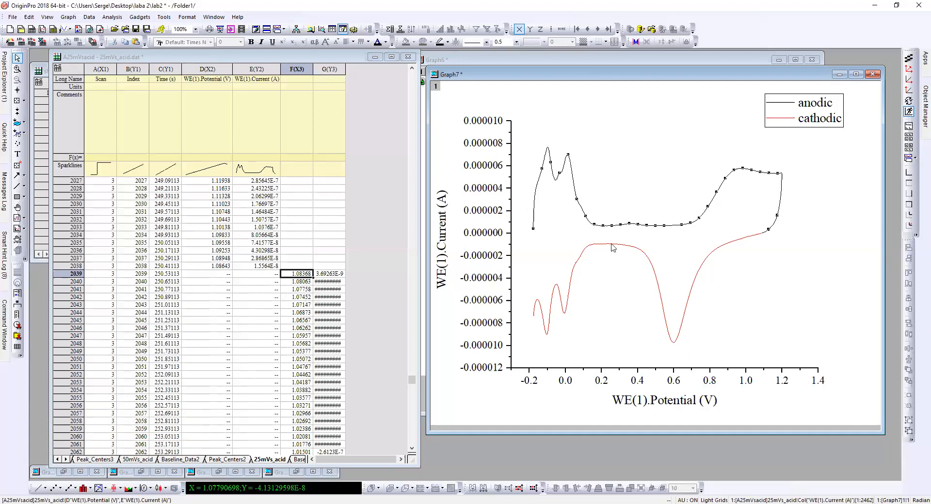
Open the Gadgets menu again to start an integration gadget on the anodic curve.
left_click(140, 16)
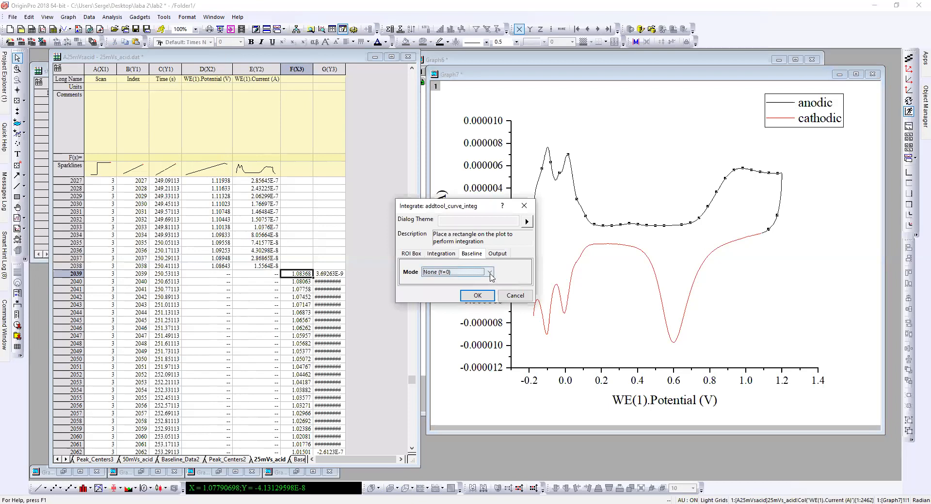
Set the baseline Mode to Constant Y with Constant set to Minimum.
left_click(489, 272)
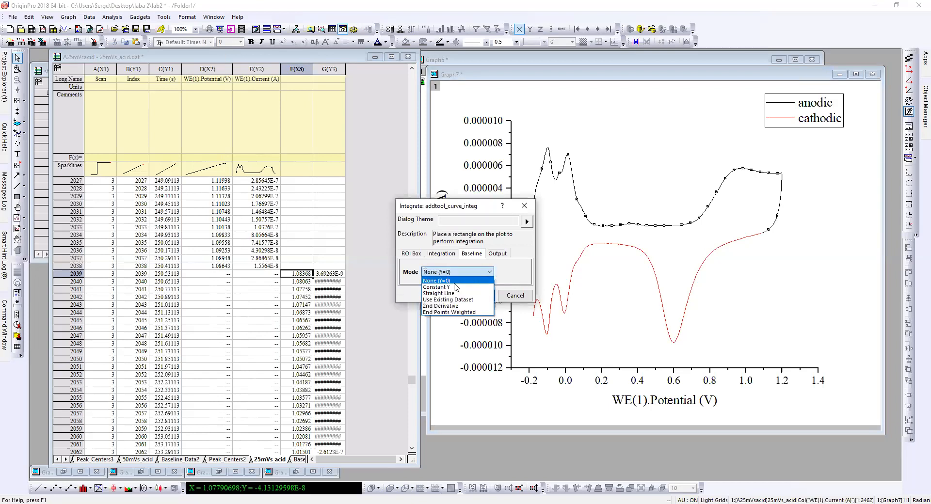
left_click(436, 286)
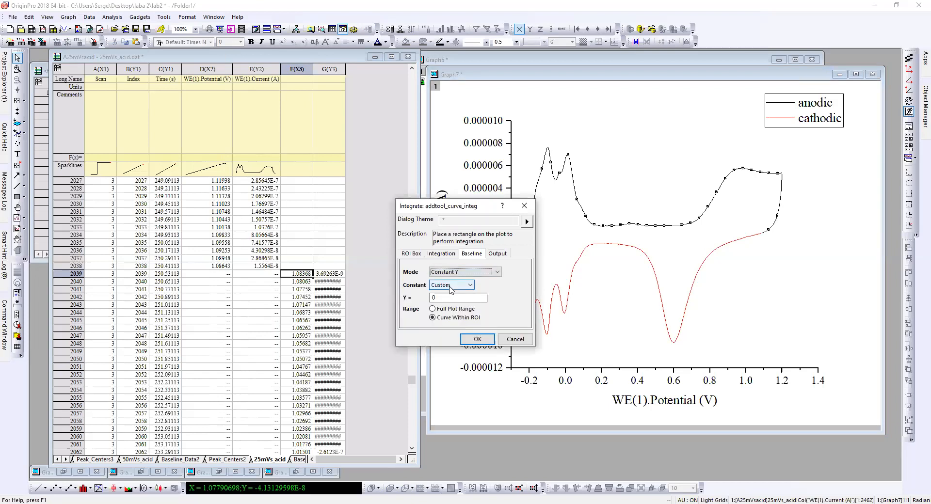
left_click(471, 285)
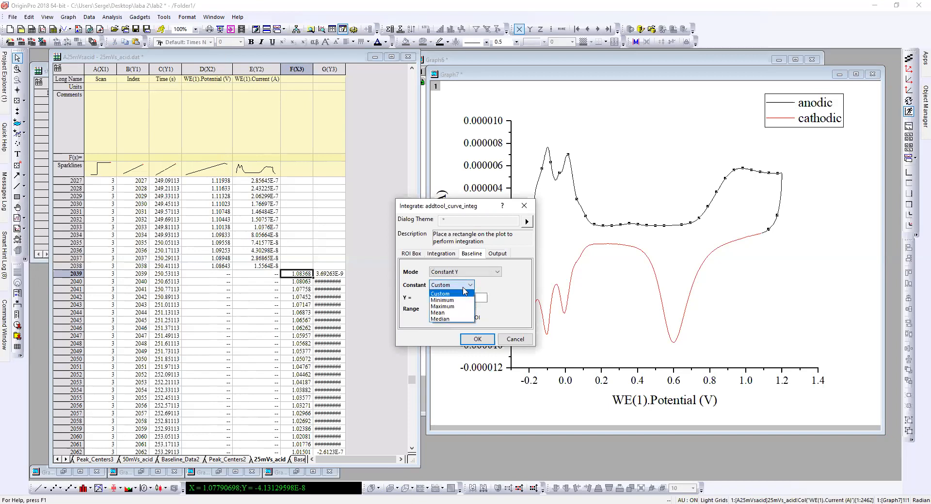
mouse_move(441, 300)
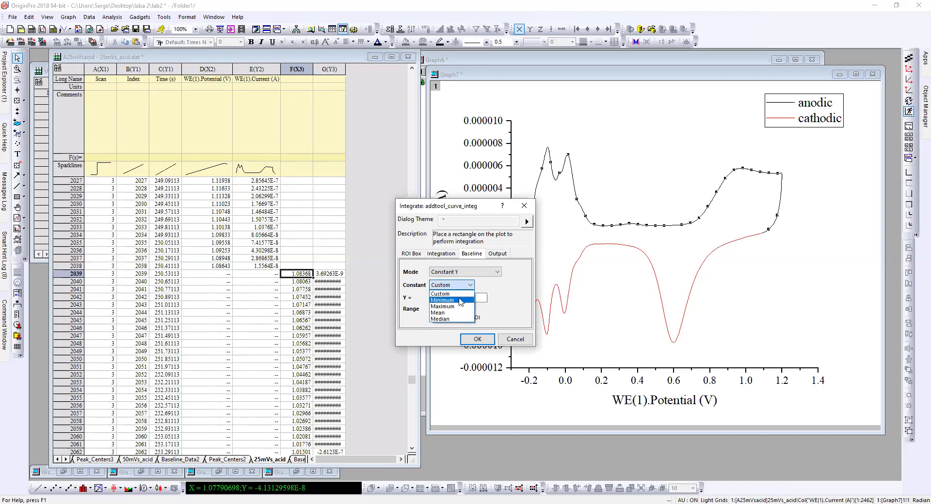
left_click(442, 301)
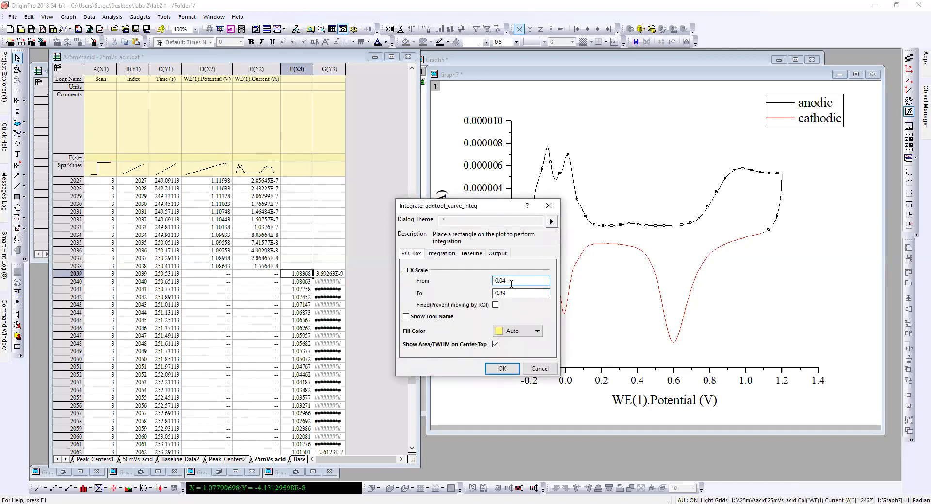
Enter the ROI X limits and apply, creating the 0–0.5 V region (Area 4.36196E-7).
type("0.0")
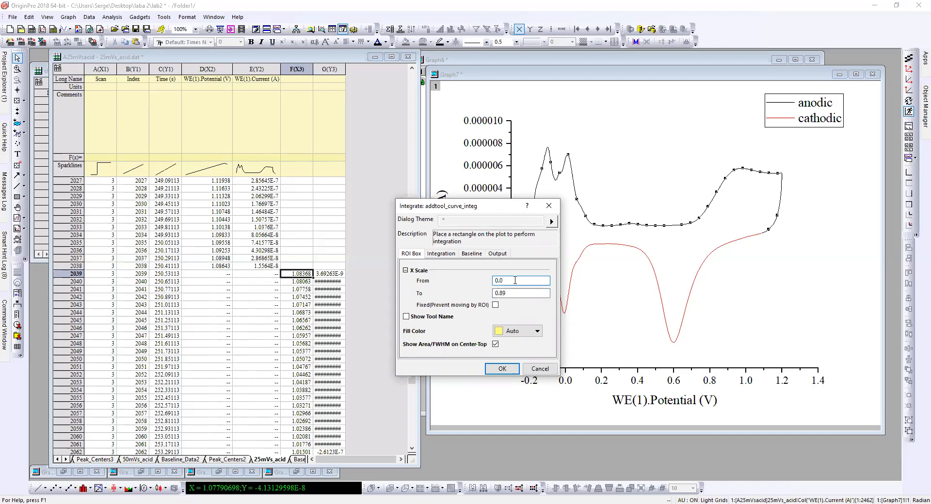
left_click(520, 293)
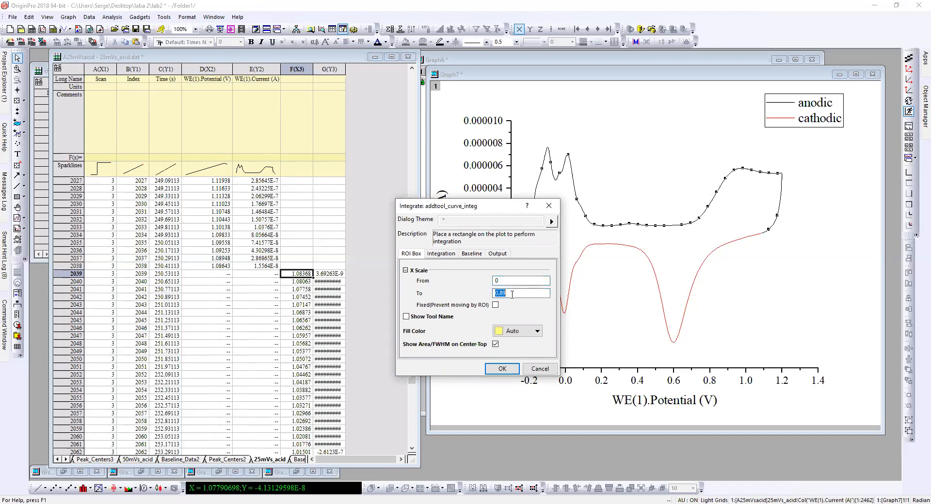
type("0.8")
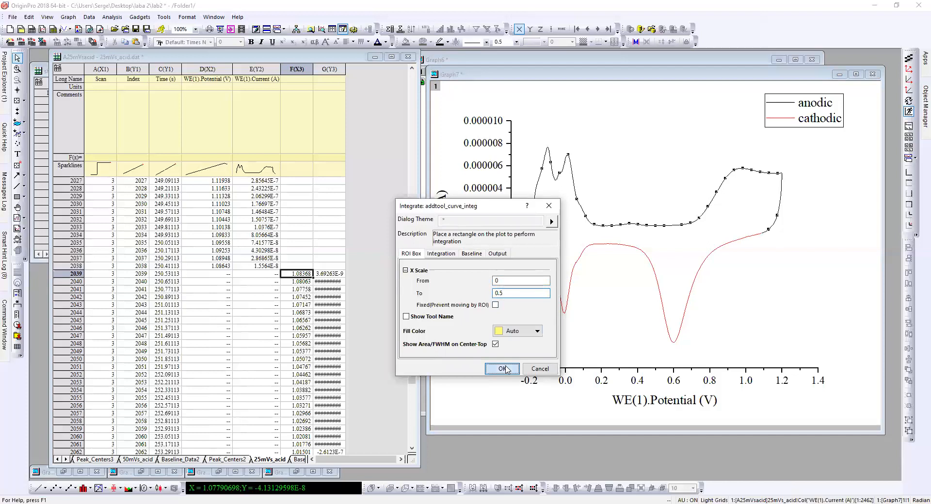
left_click(500, 369)
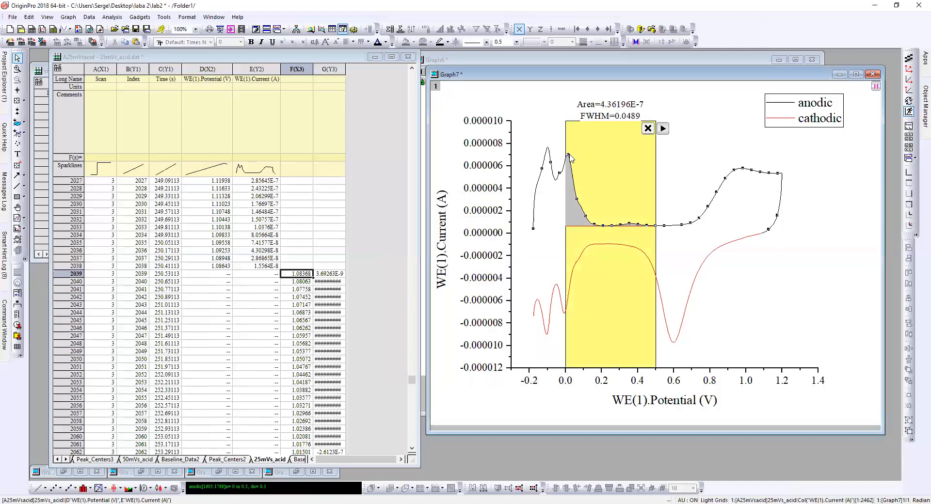
mouse_move(566, 151)
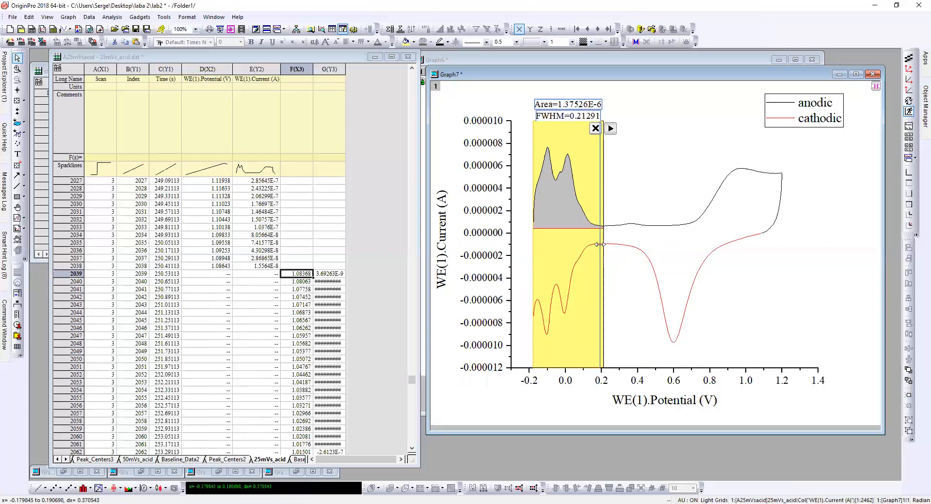
Drag the yellow region over the anodic peaks, about -0.17 to 0.21 V (Area 1.27679E-6).
left_click_drag(599, 245, 593, 244)
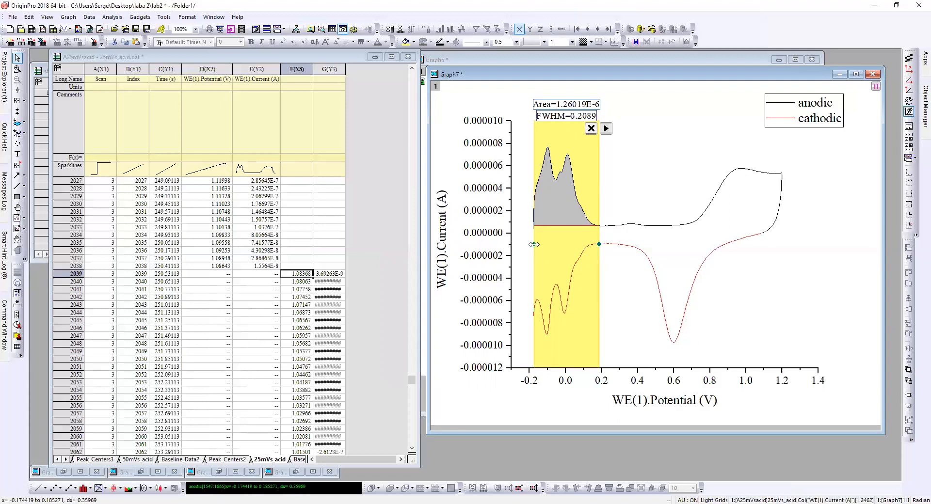
mouse_move(608, 252)
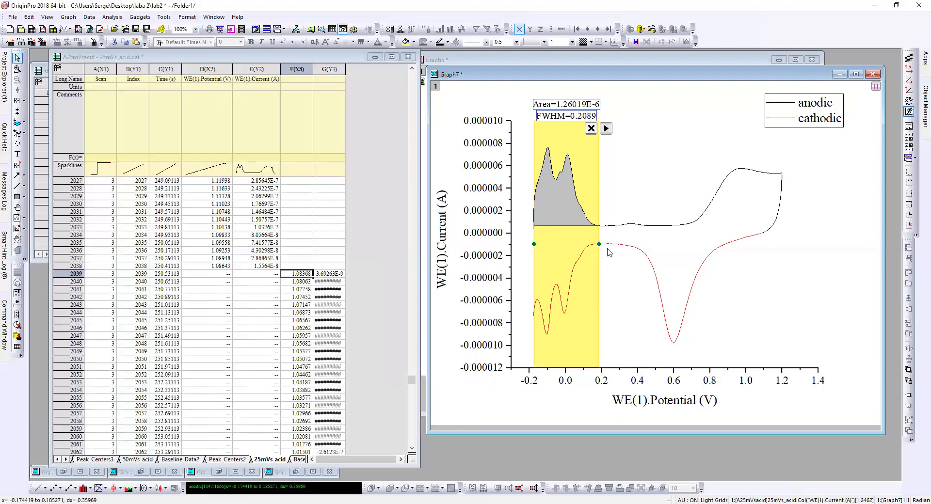
left_click_drag(598, 244, 601, 244)
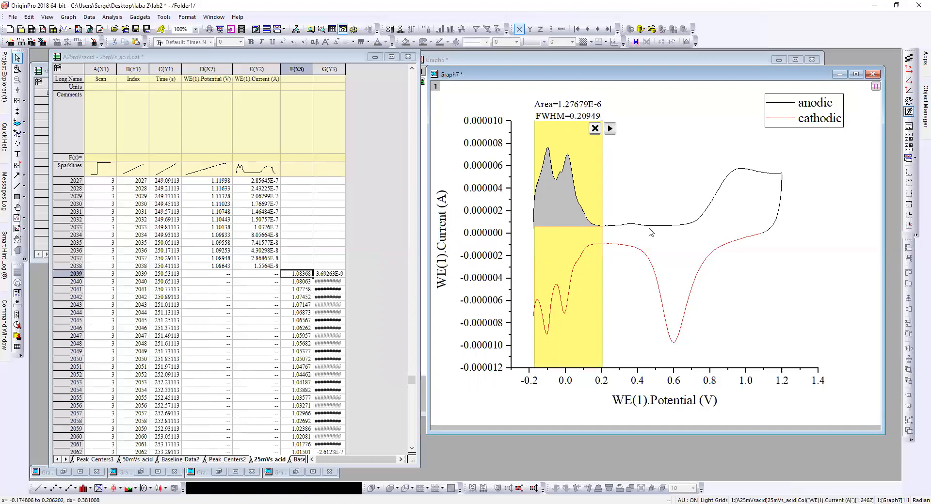
mouse_move(651, 254)
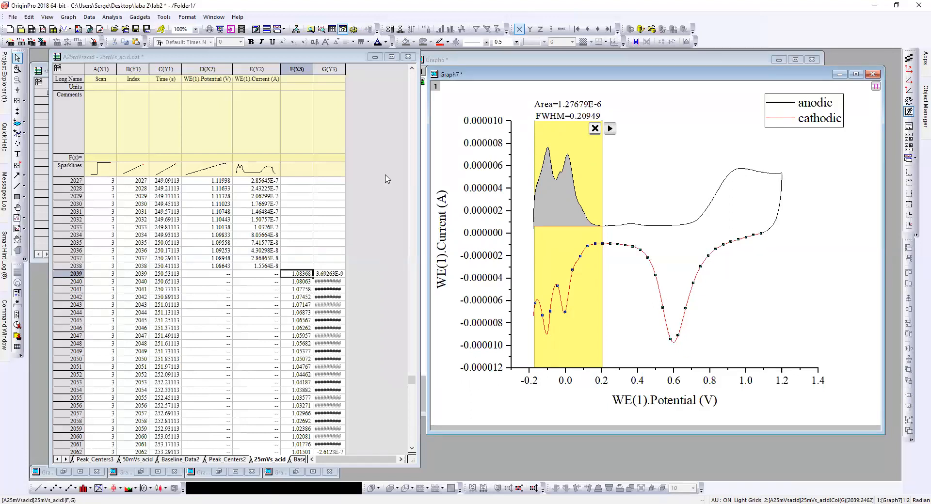
Start a second integration gadget on the cathodic curve, setting its upper X limit to 1.
left_click(139, 16)
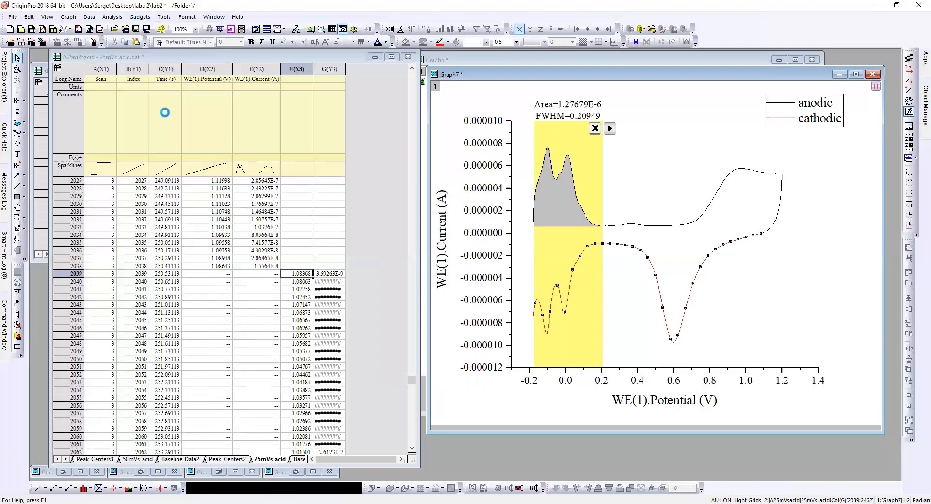
left_click(610, 128)
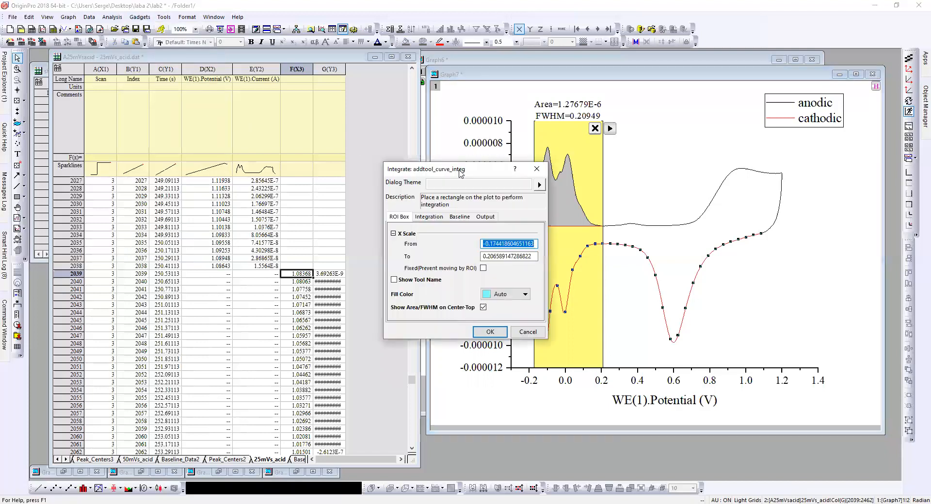
left_click_drag(460, 169, 356, 137)
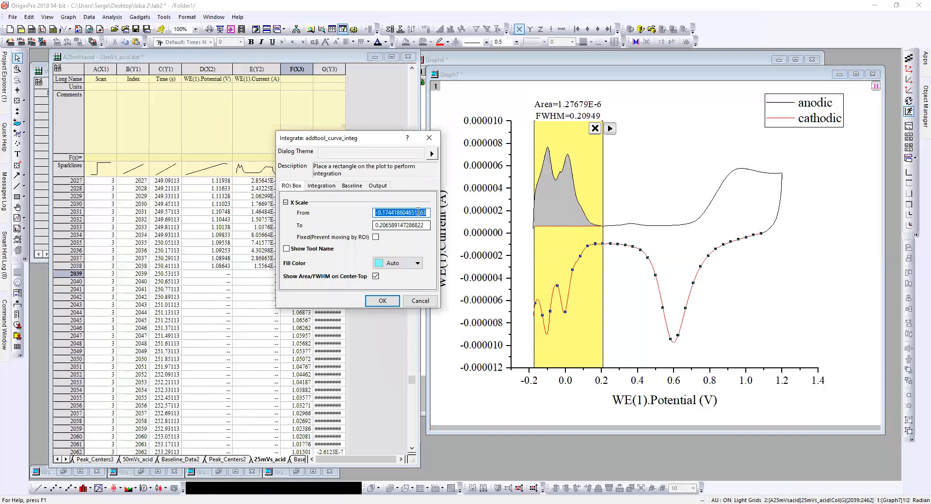
left_click(403, 225)
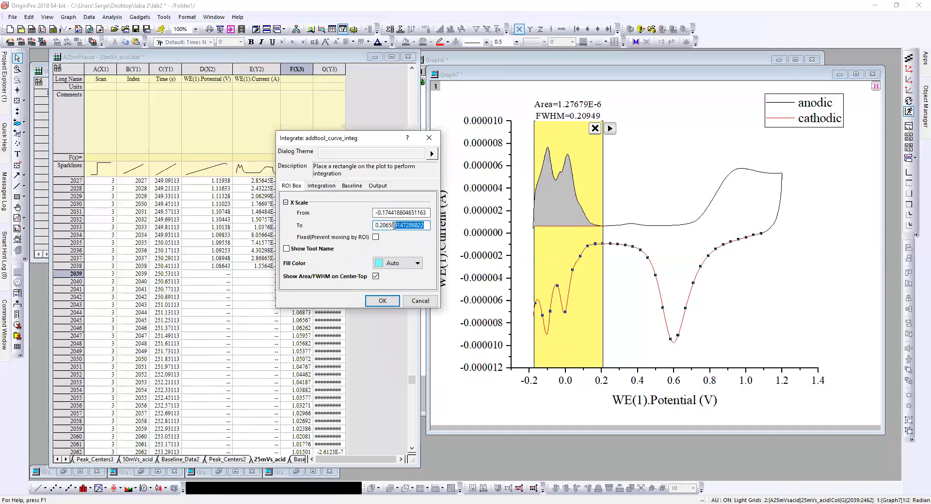
type("1")
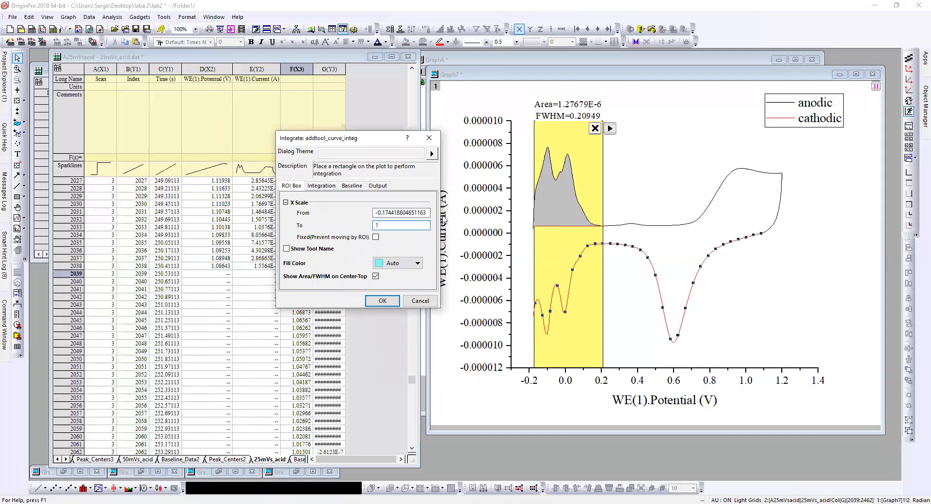
triple_click(401, 213)
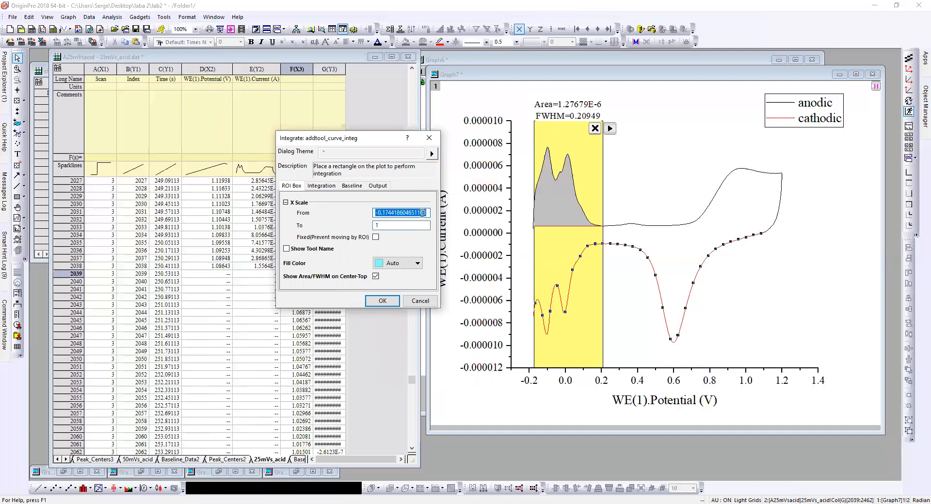
Give it a Constant Y baseline at Maximum and apply (Area 2.49462E-6).
left_click(351, 179)
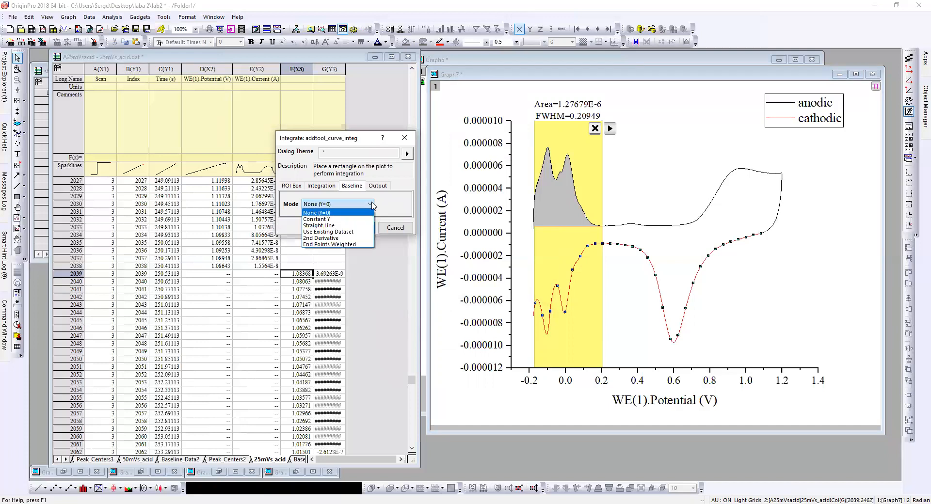
mouse_move(317, 219)
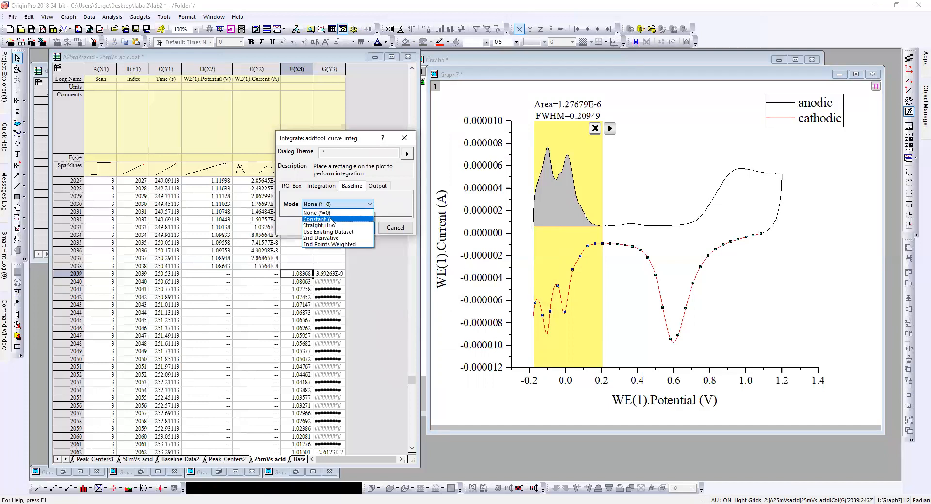
left_click(317, 219)
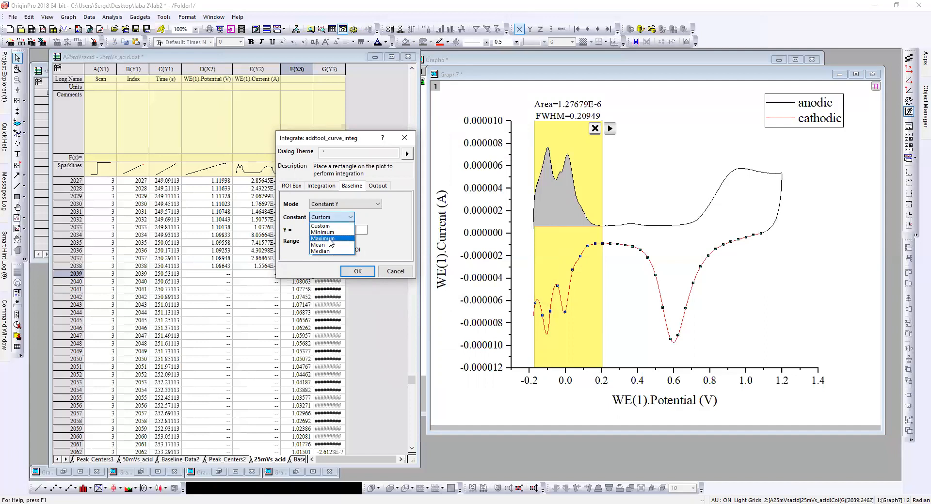
left_click(324, 238)
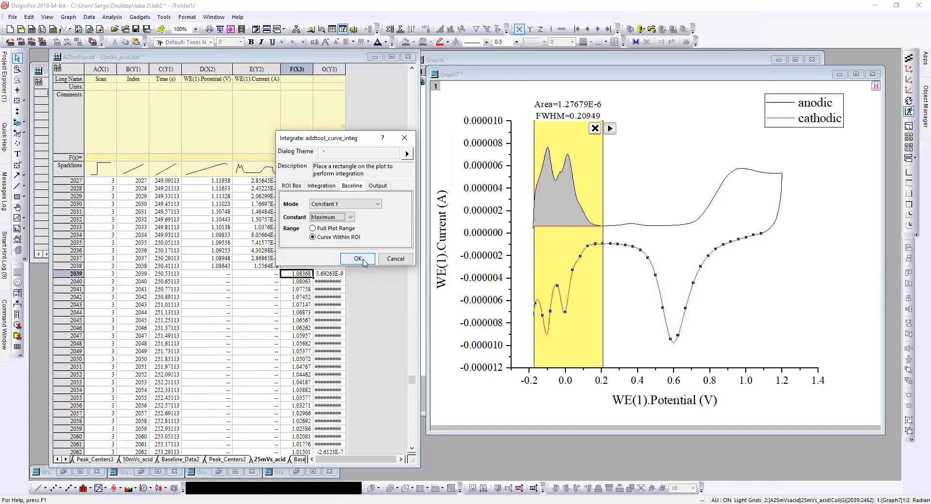
left_click(356, 258)
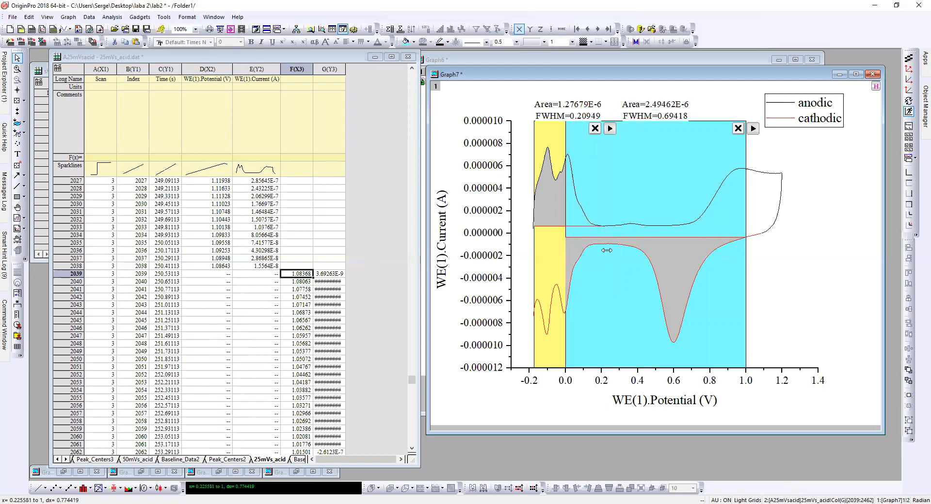
Drag the cyan ROI edges to span about 0.26–0.89 V, giving Area=1.68495E-6.
left_click_drag(606, 251, 745, 249)
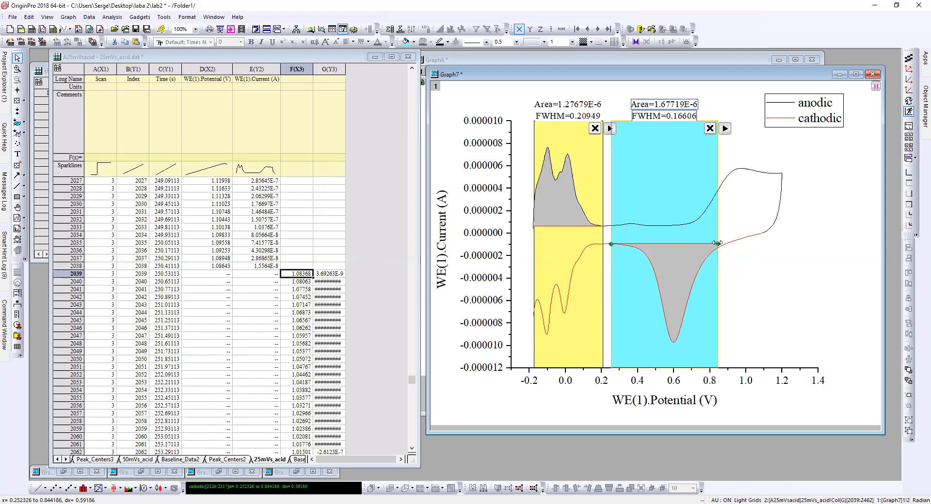
left_click_drag(718, 243, 727, 243)
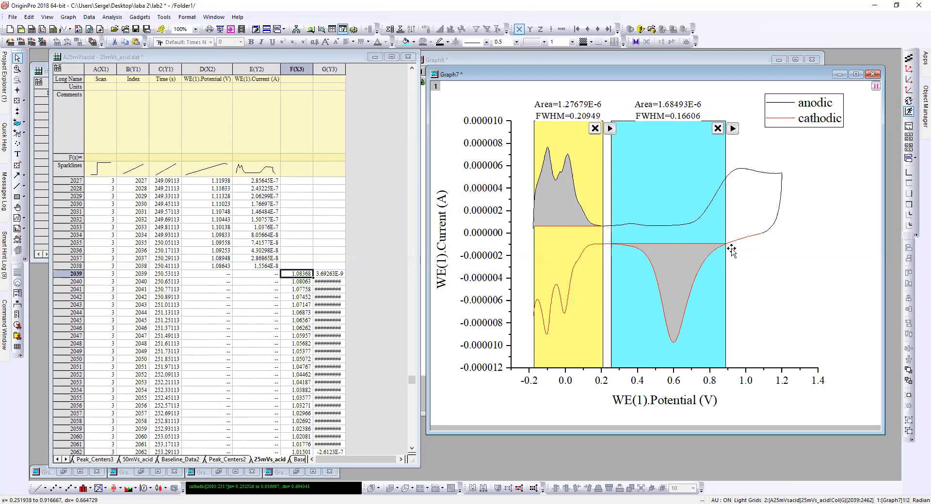
left_click_drag(719, 245, 732, 246)
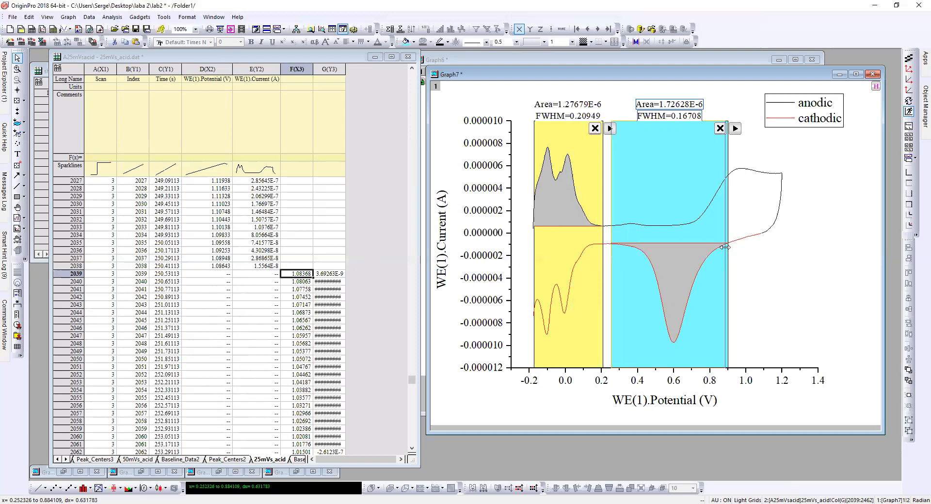
left_click_drag(725, 248, 721, 245)
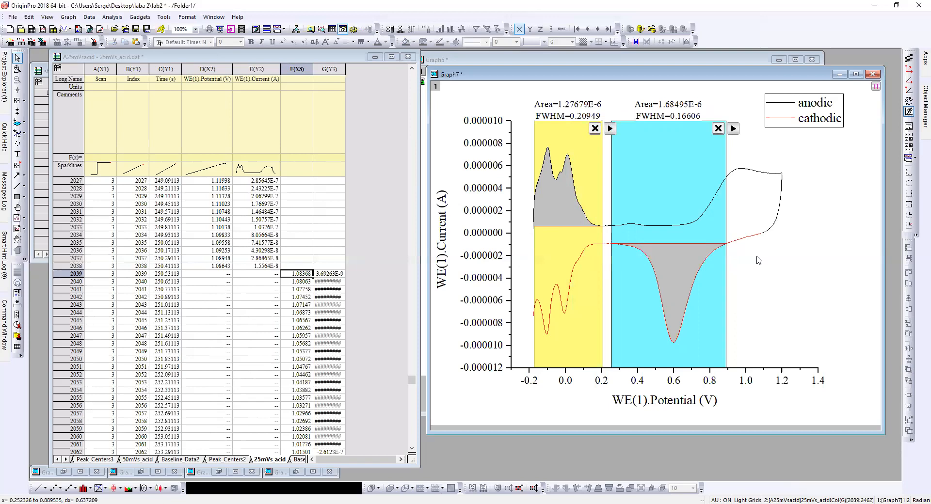
mouse_move(725, 215)
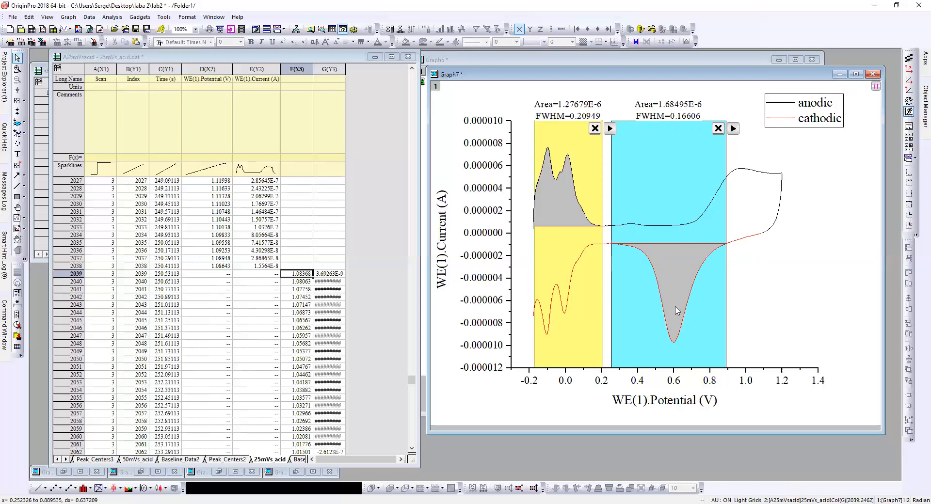
mouse_move(669, 303)
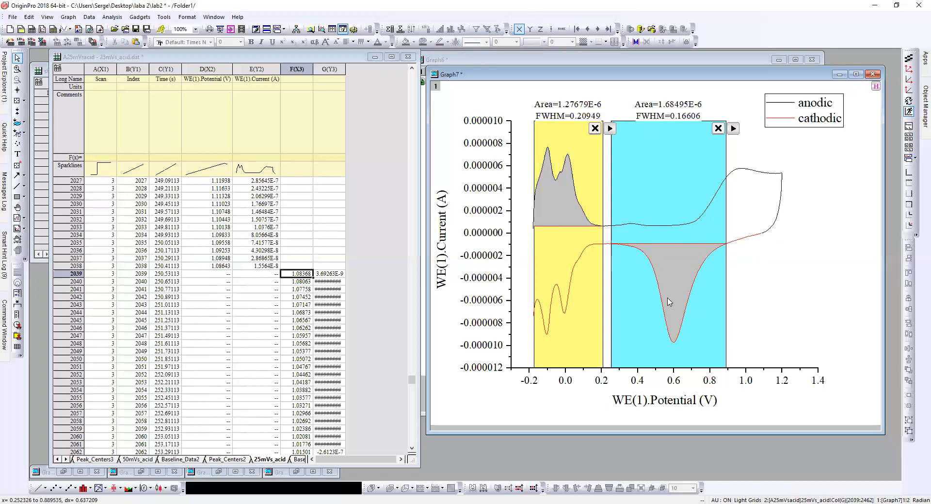
mouse_move(762, 277)
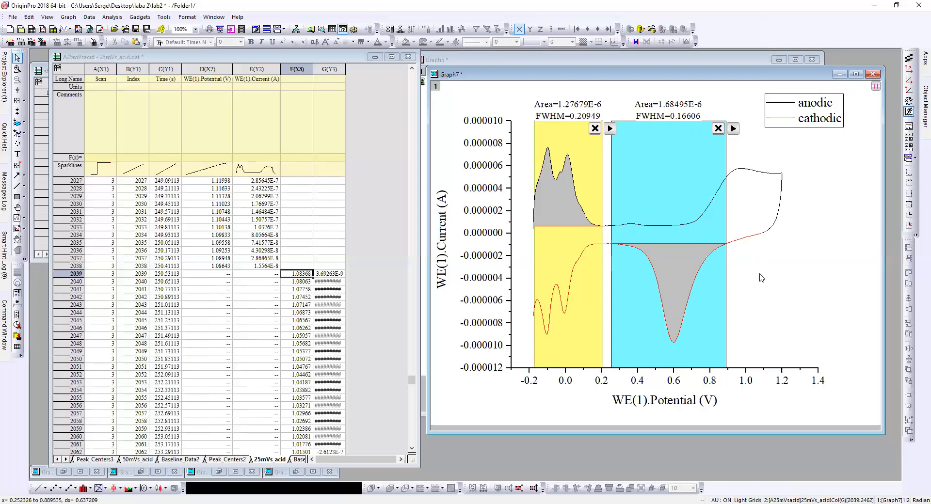
mouse_move(616, 267)
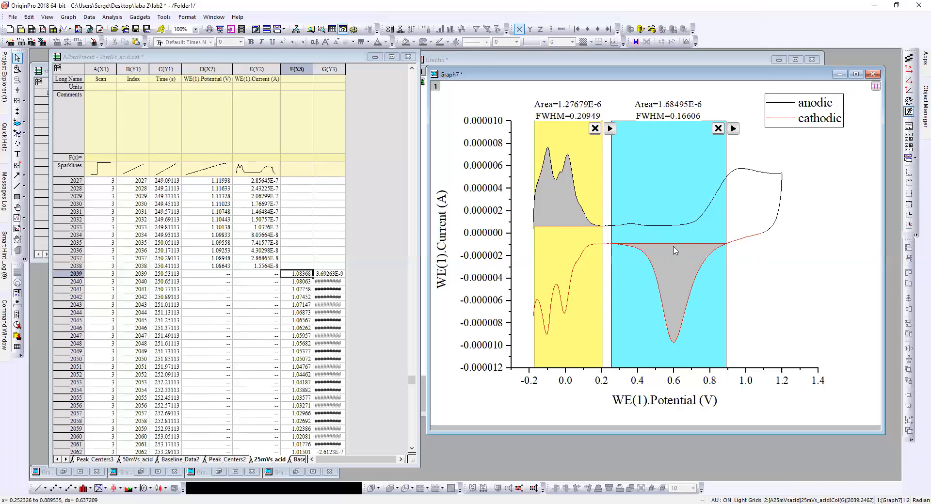
mouse_move(611, 237)
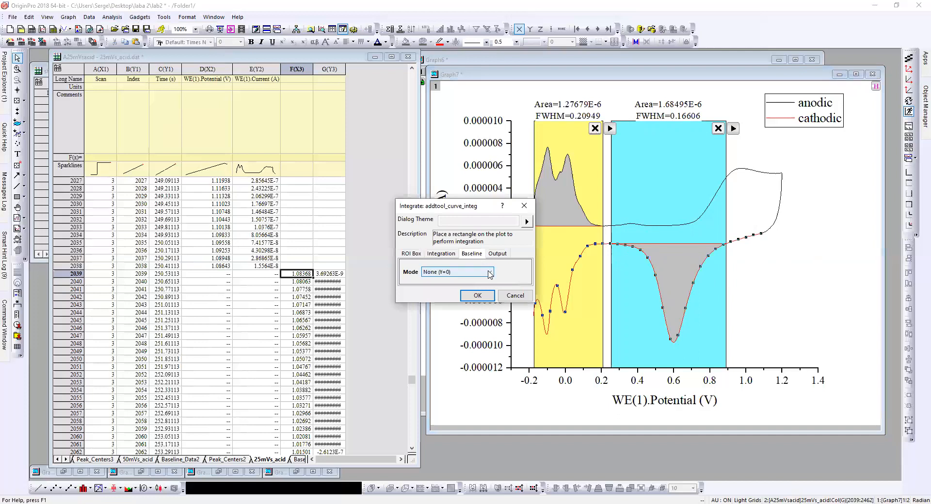
left_click(488, 272)
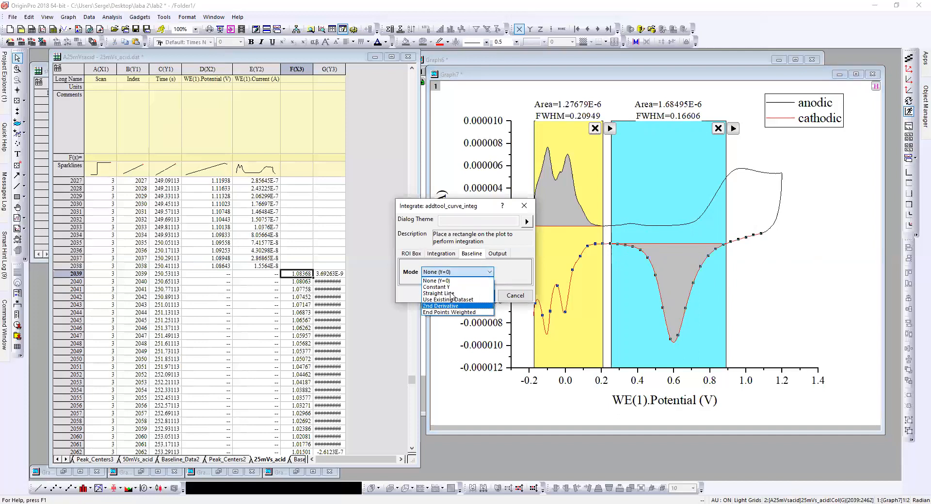
mouse_move(451, 287)
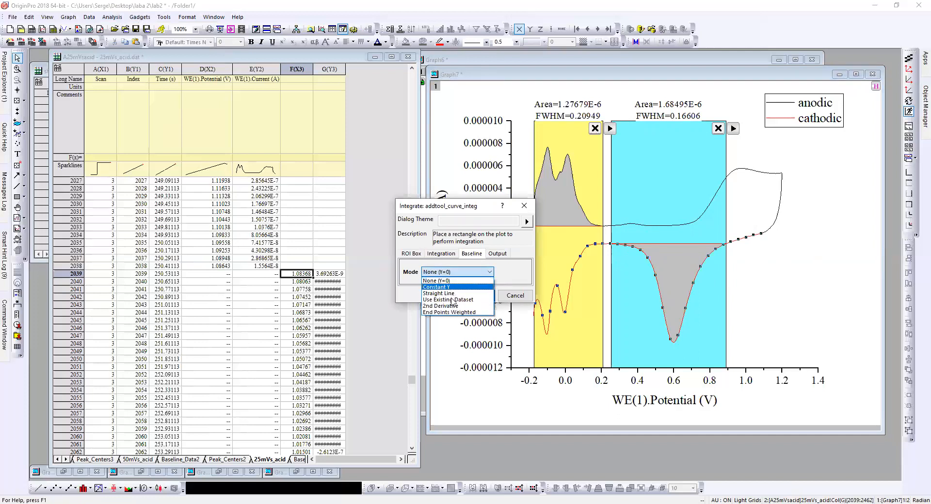
mouse_move(439, 280)
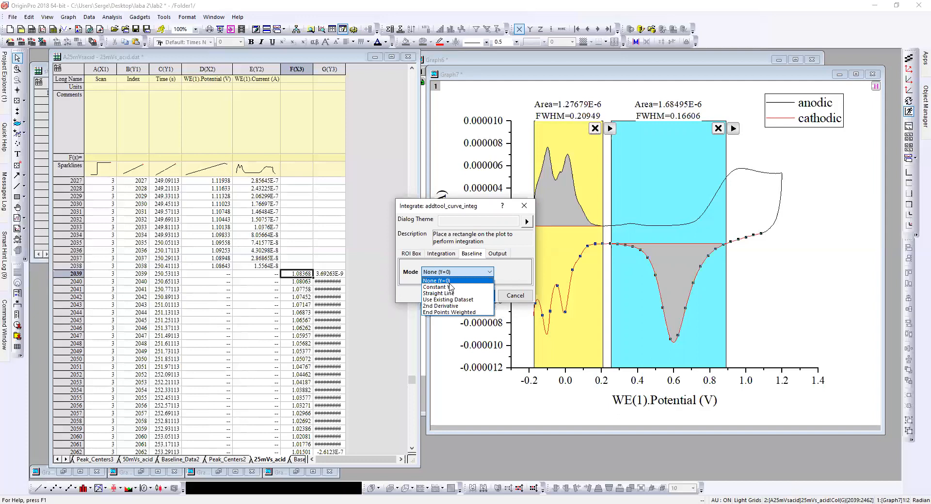
mouse_move(437, 287)
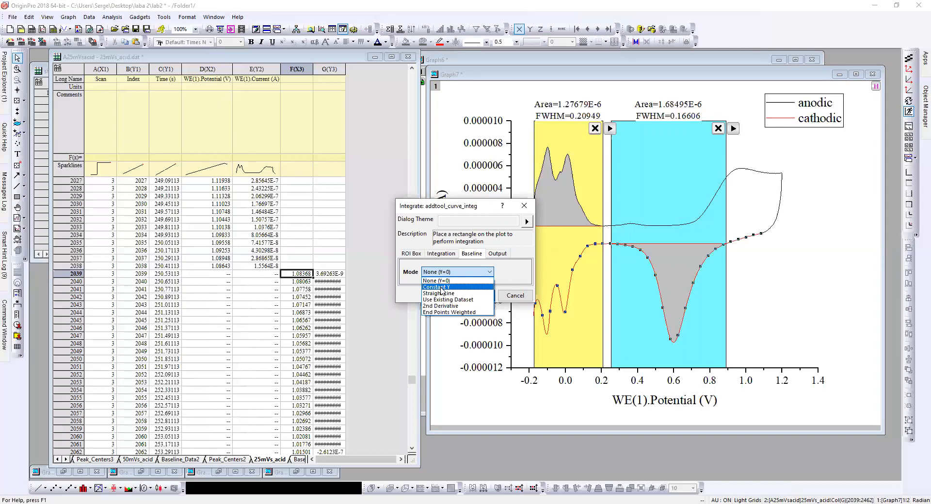
left_click(435, 287)
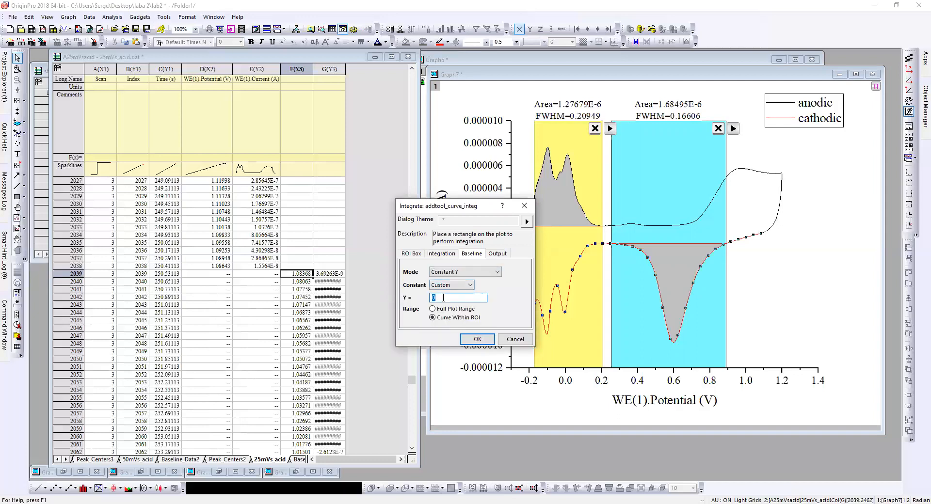
type("090")
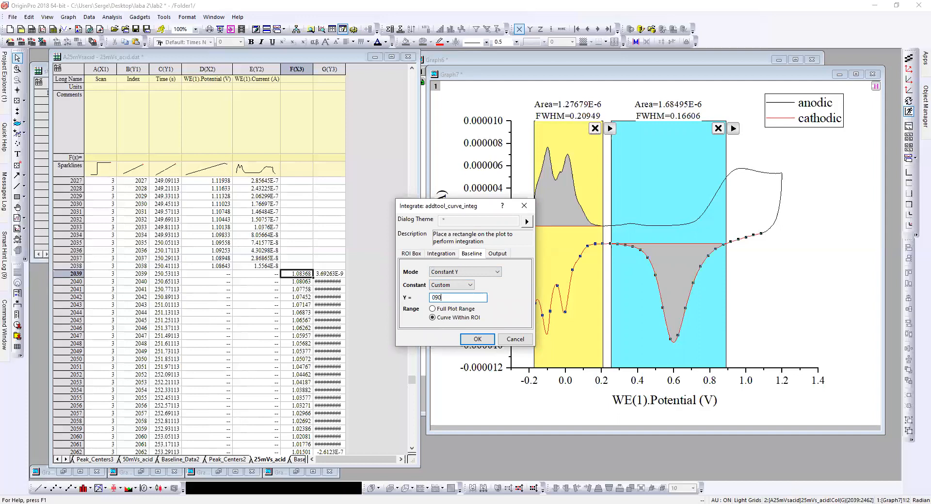
type("0.88787")
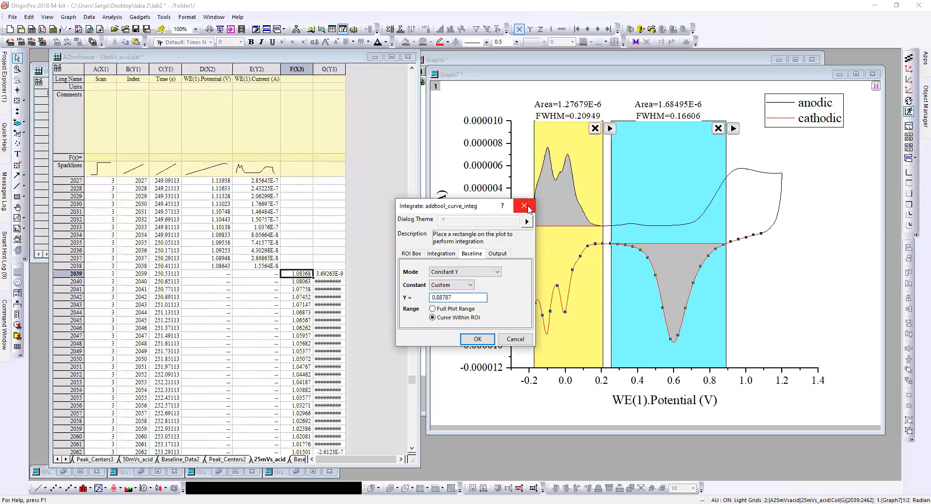
left_click(523, 205)
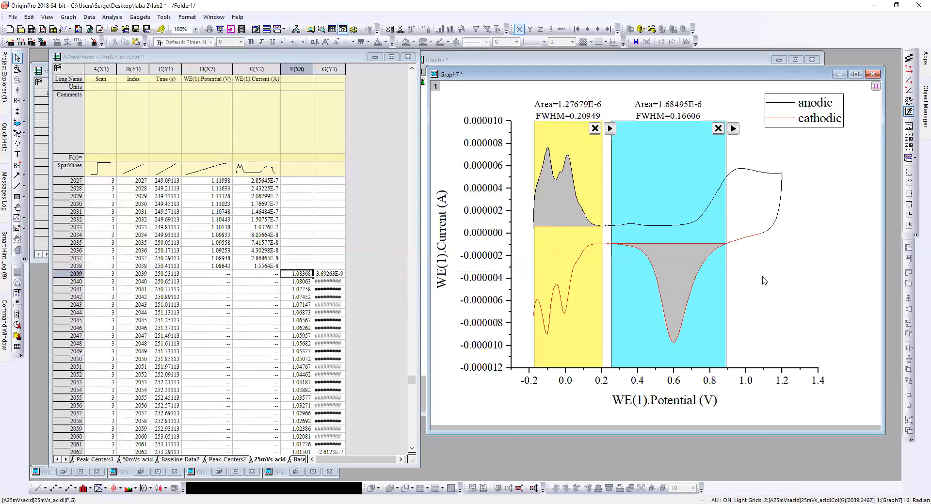
mouse_move(542, 130)
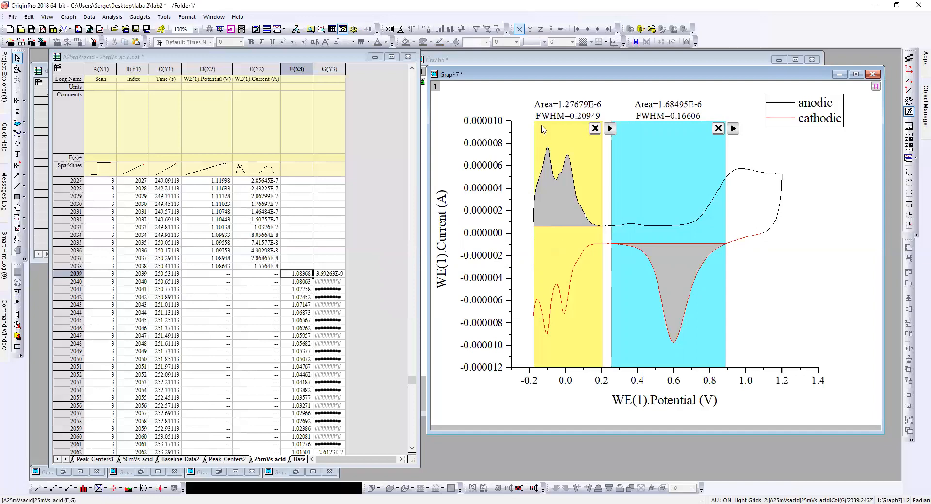